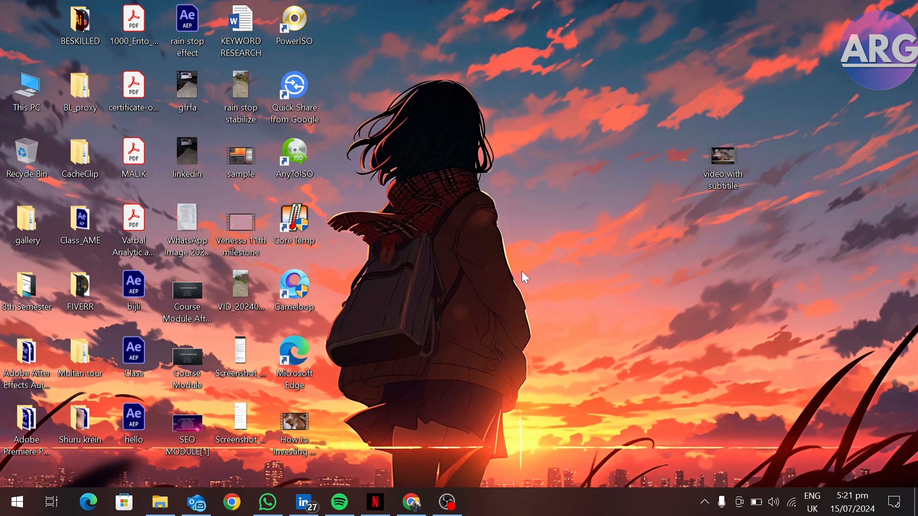
- Launch CapCut from the taskbar and open the existing '0615 (1)' project
click(17, 502)
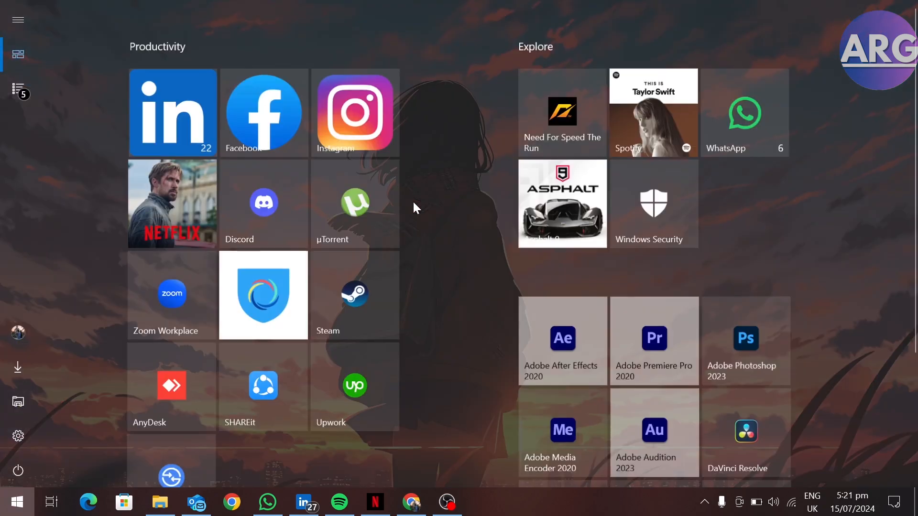
click(17, 502)
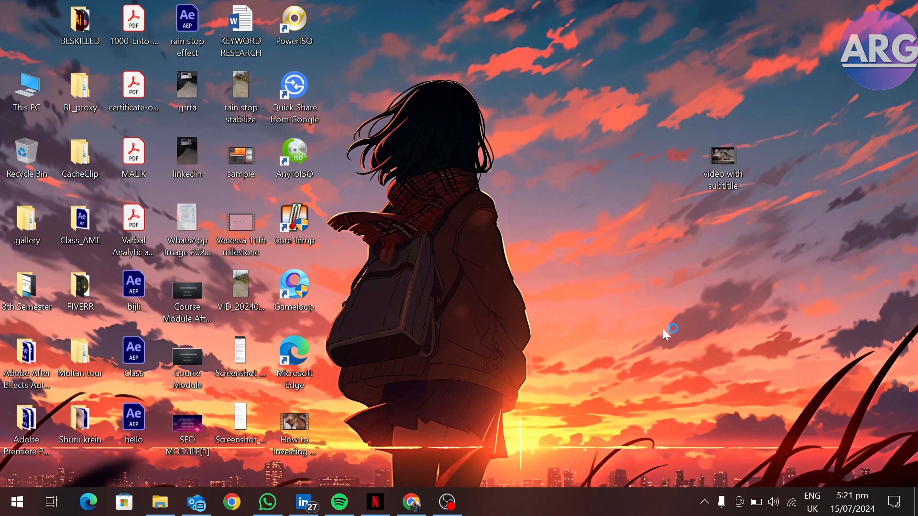
click(483, 502)
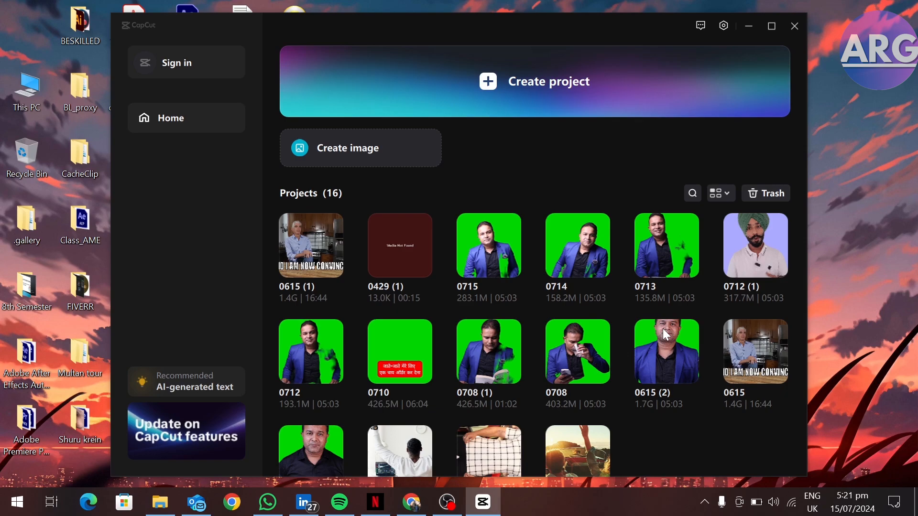
click(793, 26)
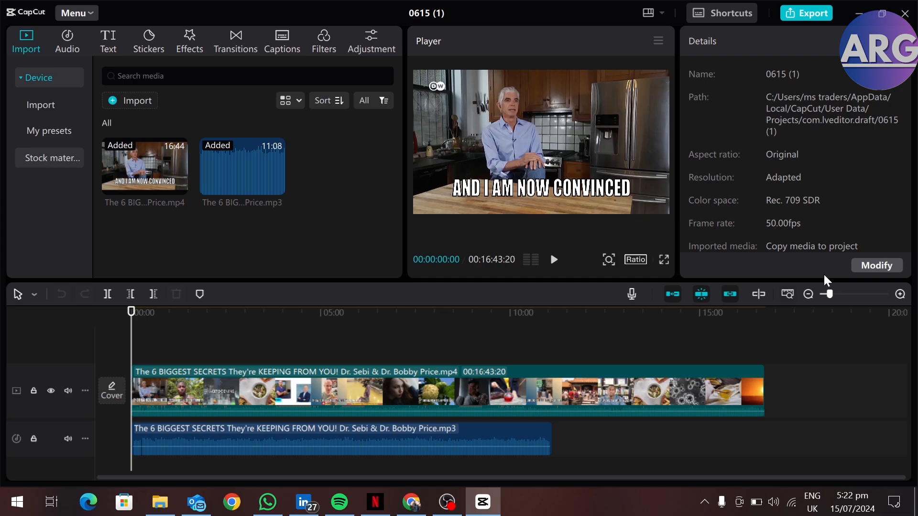
- Rename the '0615 (1)' project to 'transfer' in Details and save, keeping media copied
click(876, 265)
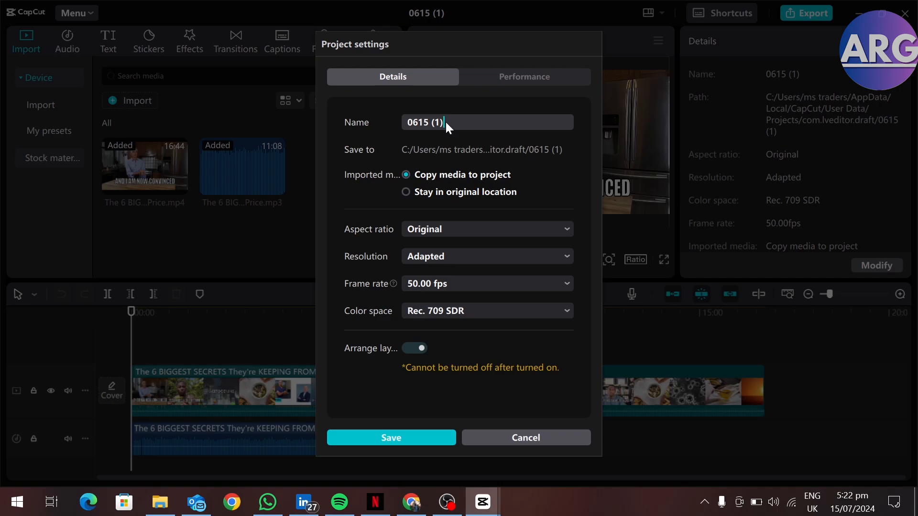
text(transfer)
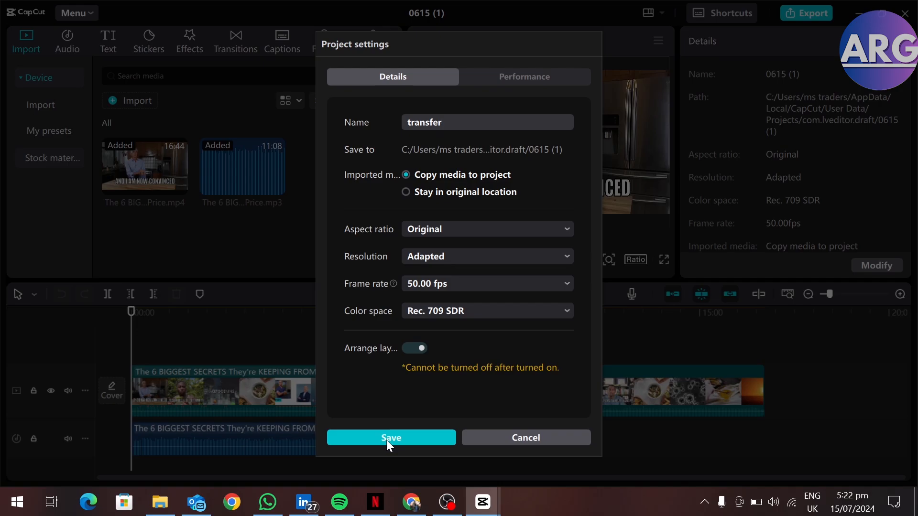
click(391, 438)
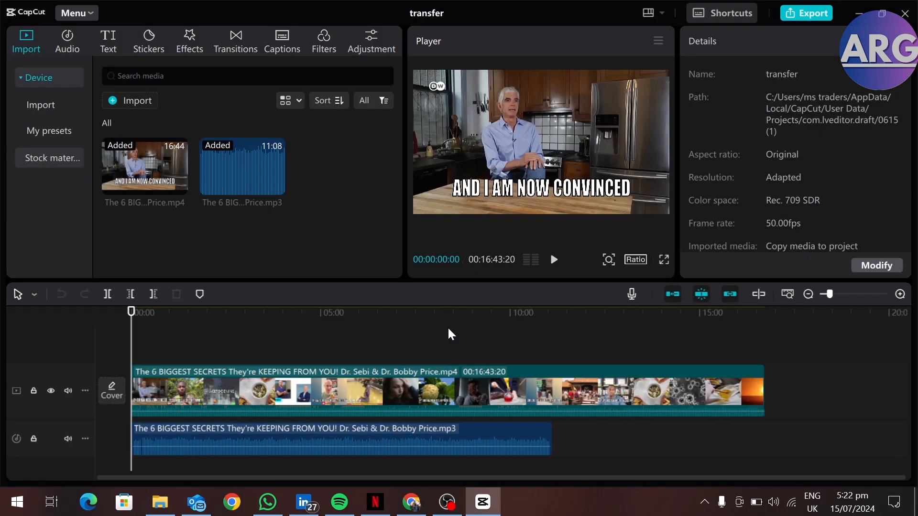
mouse_move(486, 339)
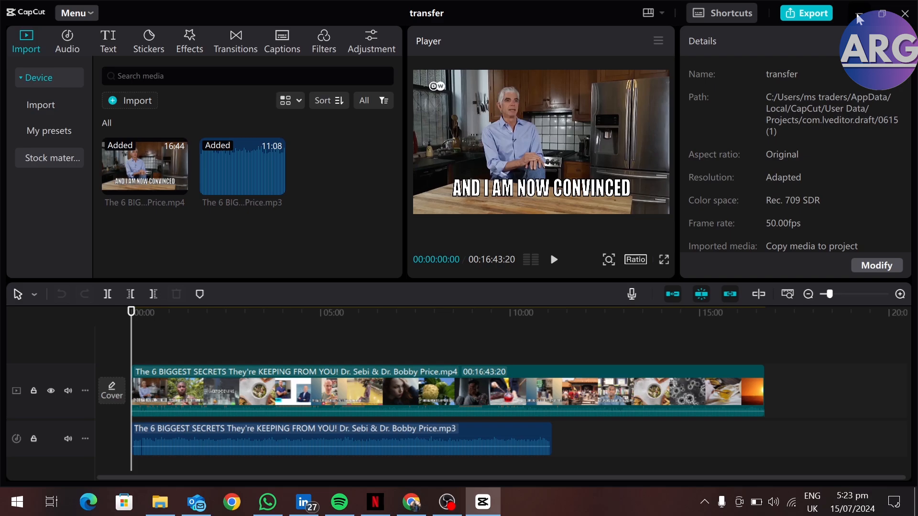
- Browse in File Explorer to AppData\Local\CapCut\User Data
click(159, 502)
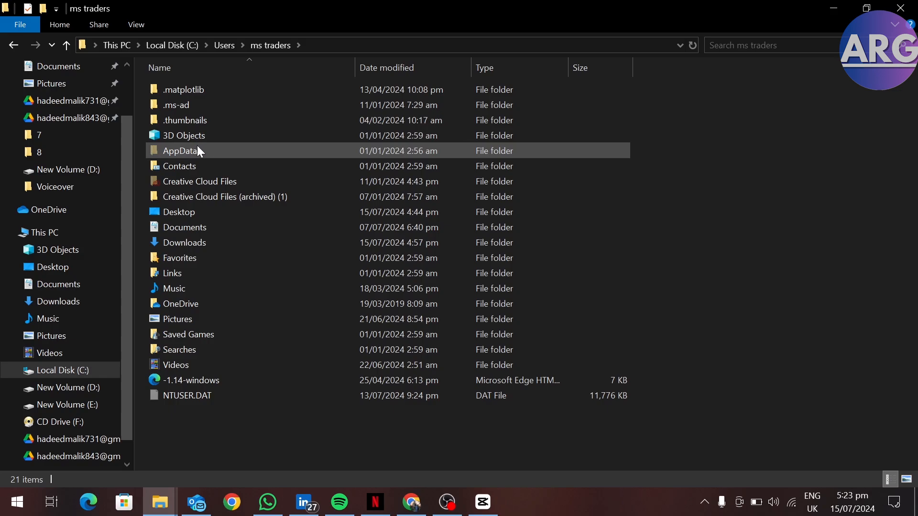
double_click(177, 151)
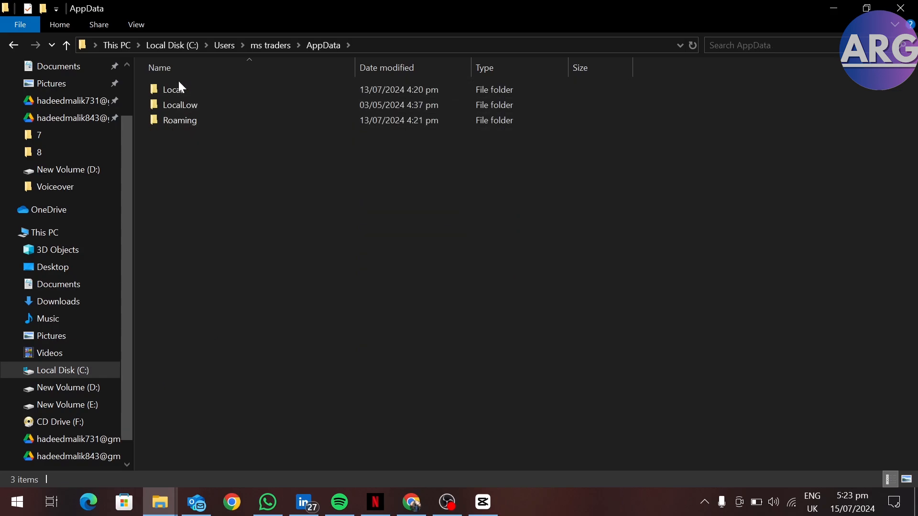
double_click(171, 89)
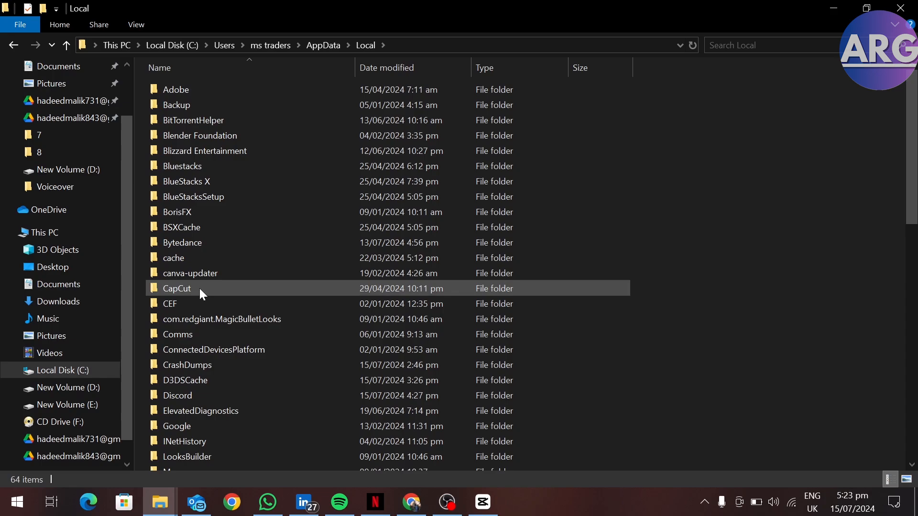
click(177, 288)
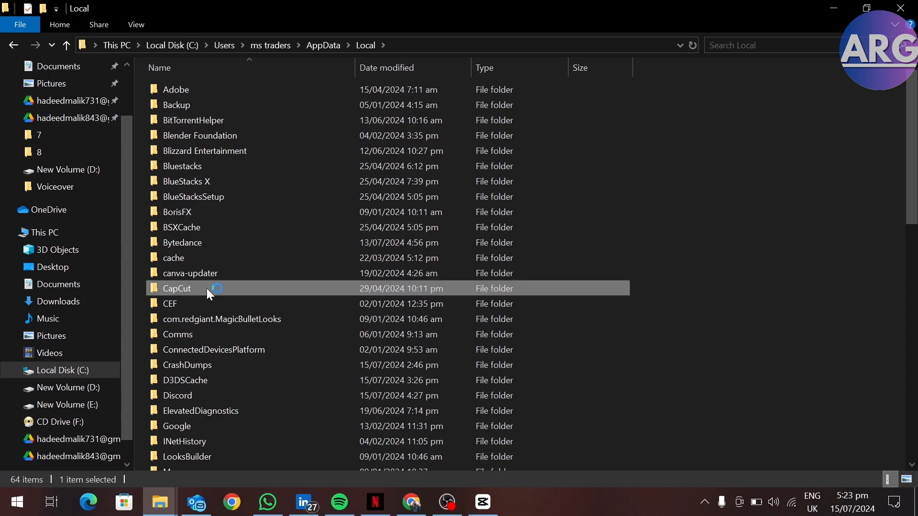
double_click(176, 288)
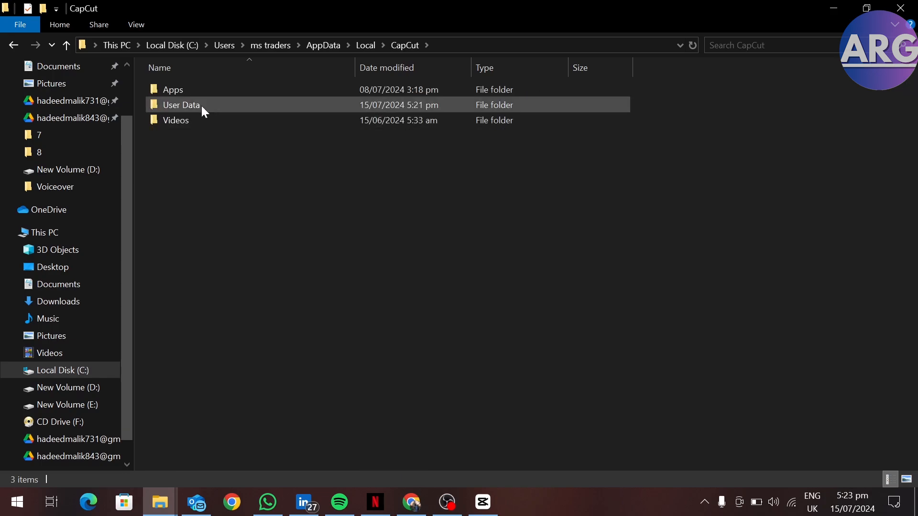
double_click(181, 105)
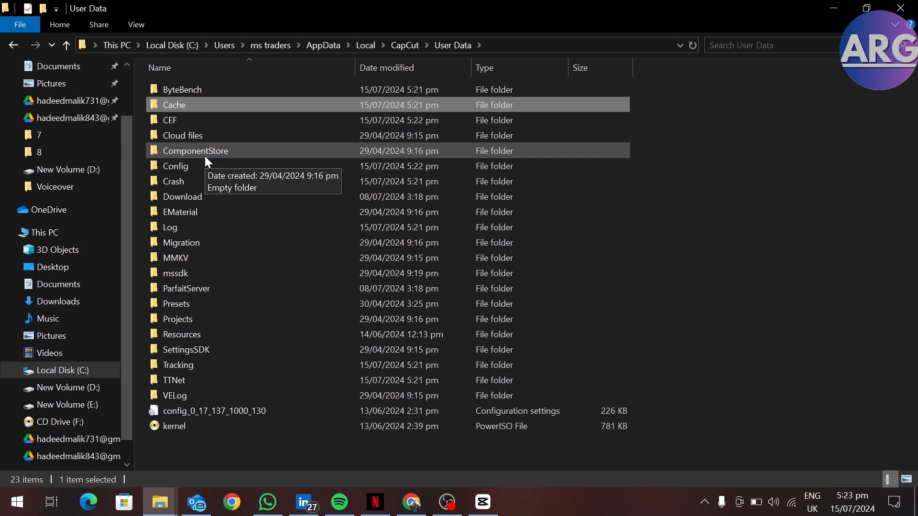
click(176, 258)
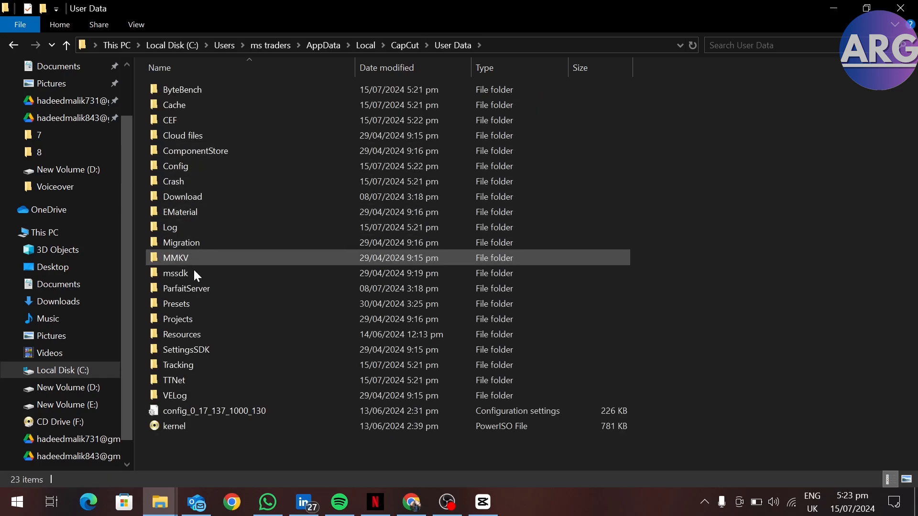
- Open Projects, then com.lveditor.draft to view the CapCut project draft folders
double_click(178, 319)
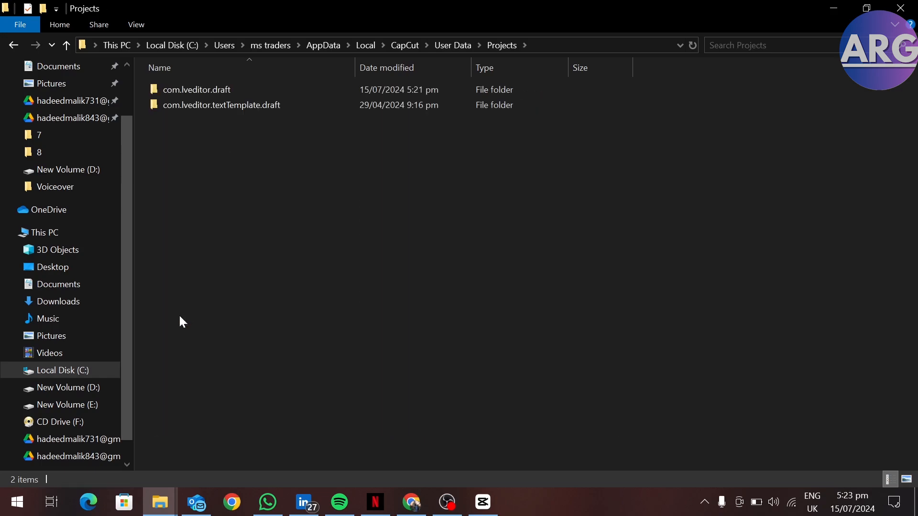
click(197, 89)
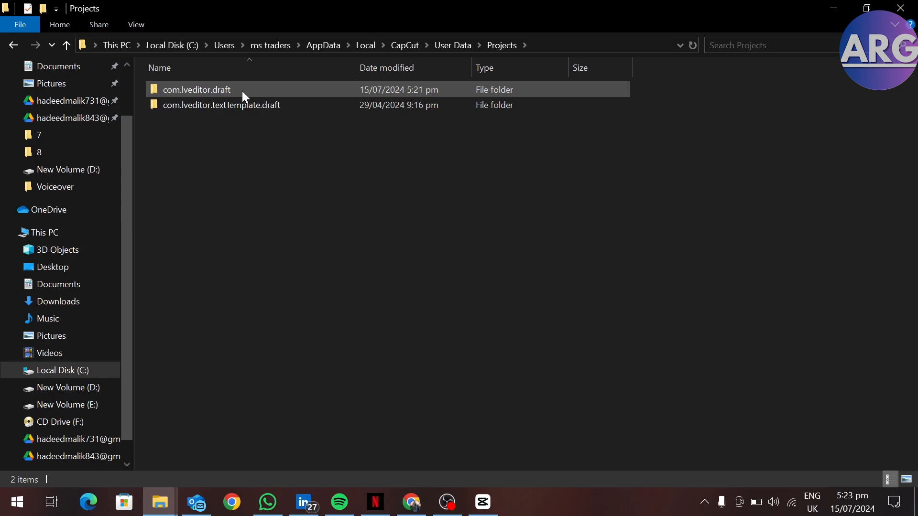
click(215, 90)
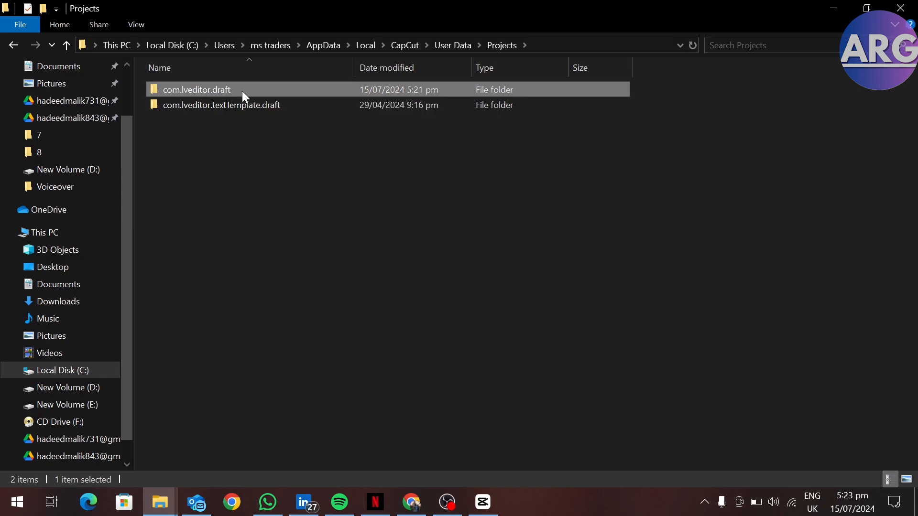
double_click(196, 89)
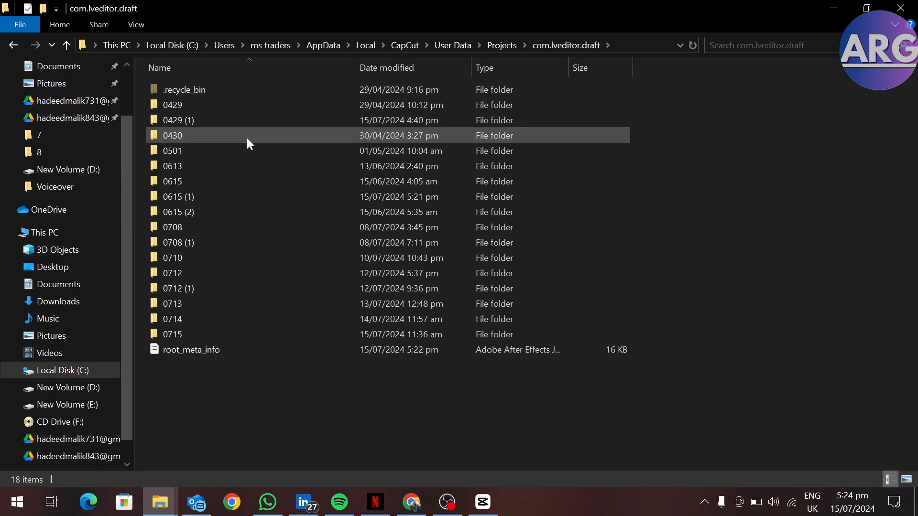
double_click(172, 181)
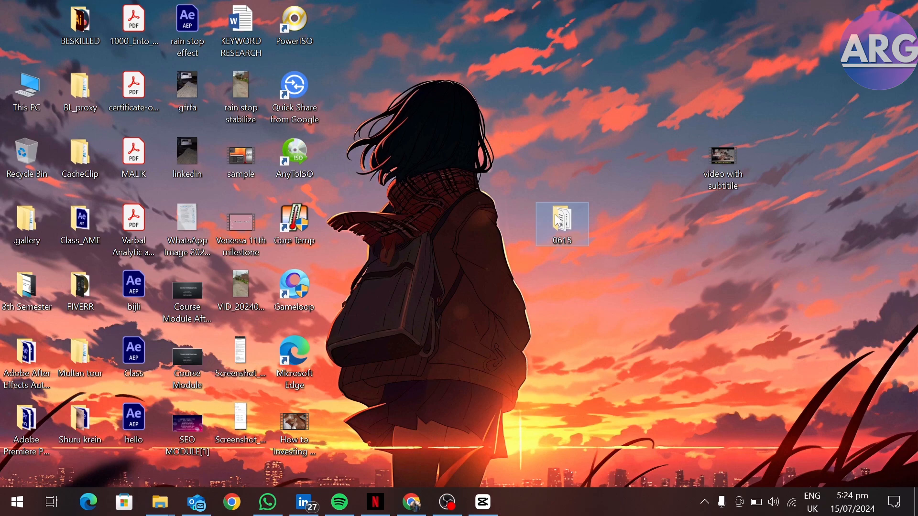
mouse_move(559, 219)
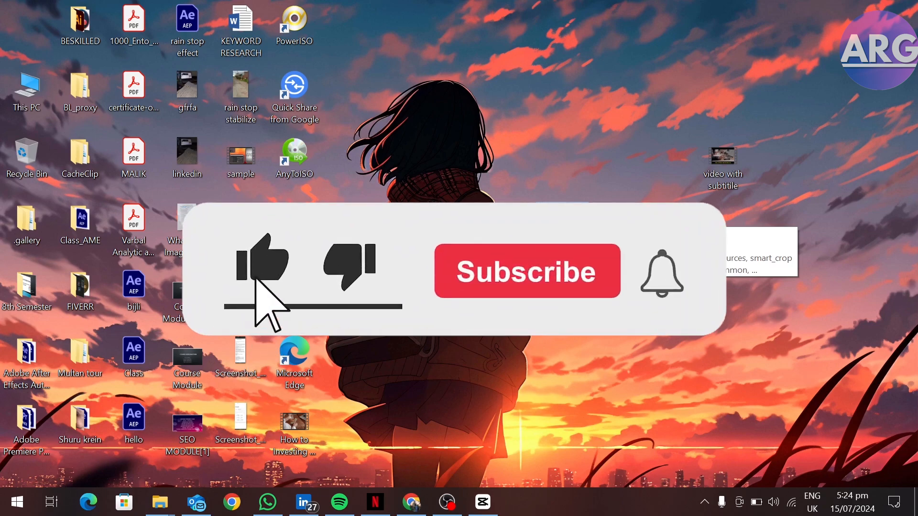
click(532, 272)
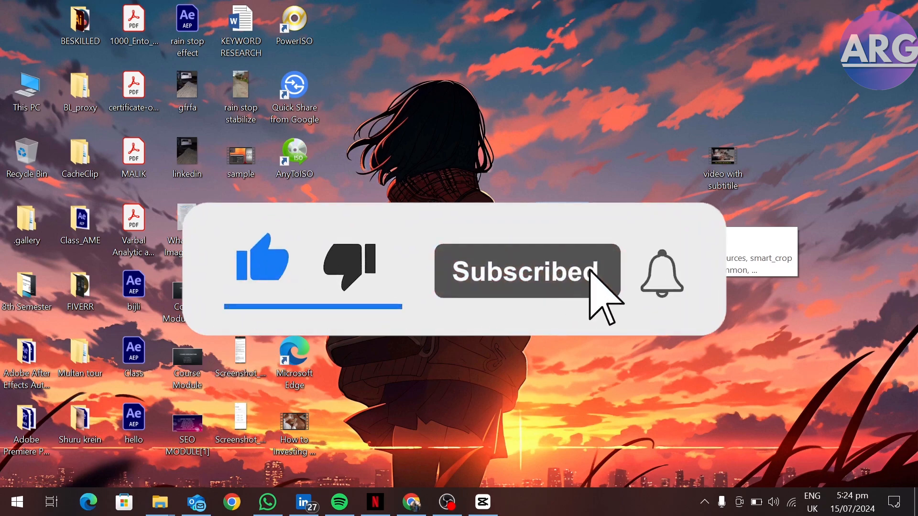
click(661, 275)
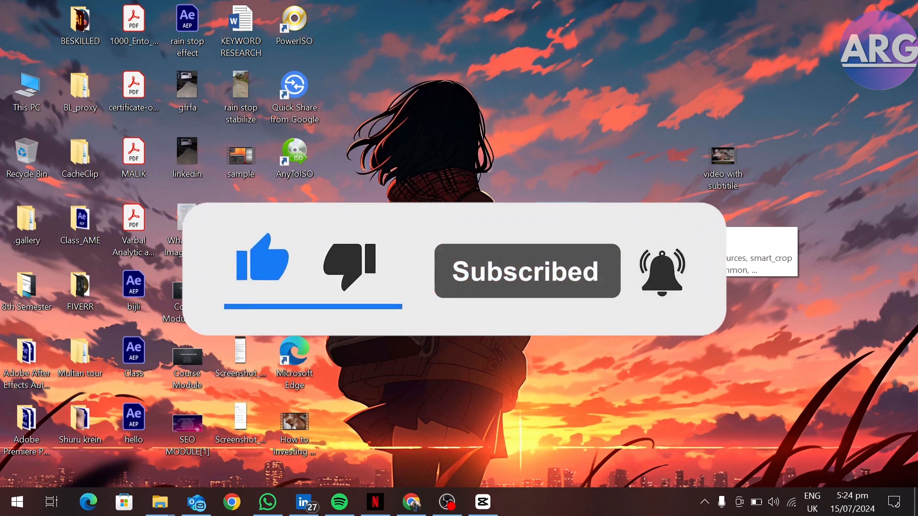